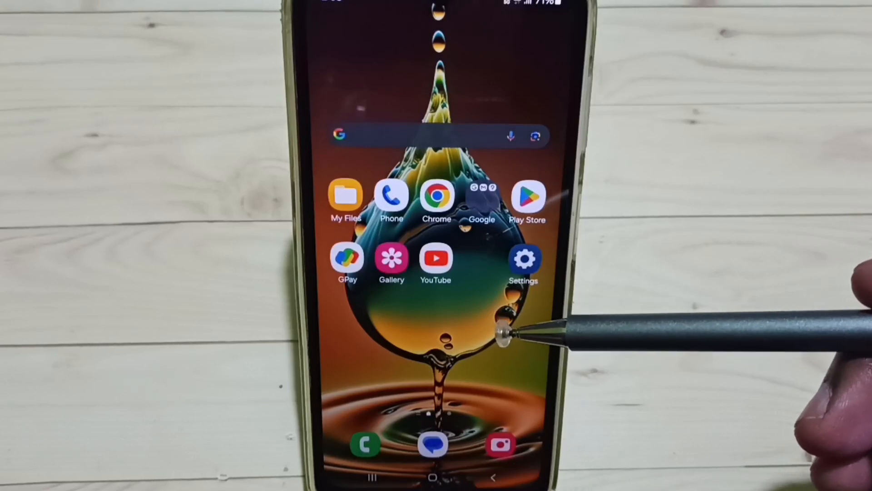
{"action": "mouse_move", "coordinate": [498, 338]}
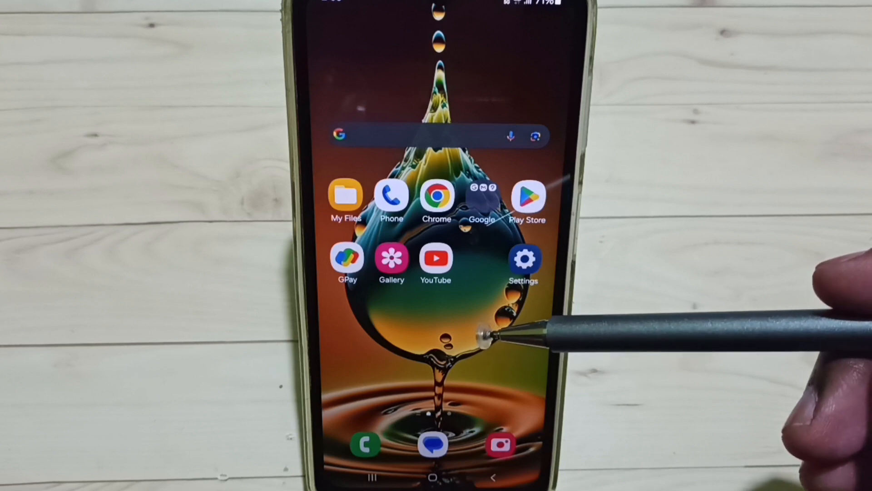
{"action": "mouse_move", "coordinate": [495, 328]}
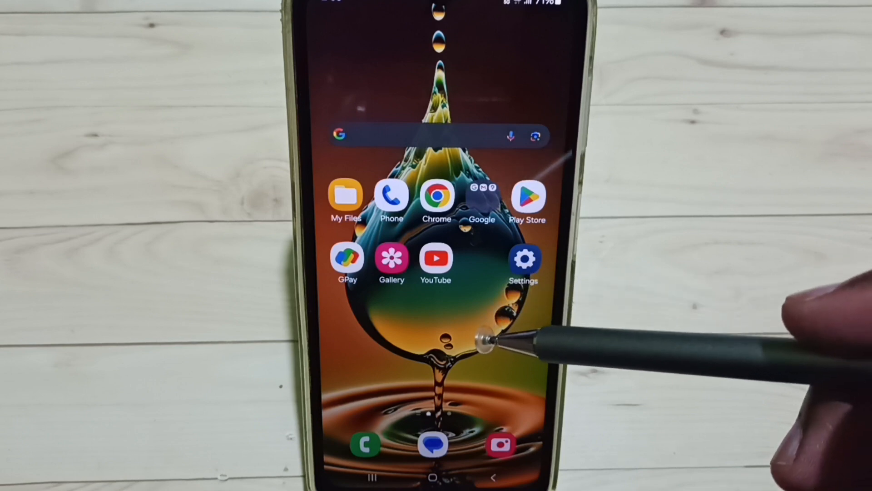
{"action": "mouse_move", "coordinate": [461, 289]}
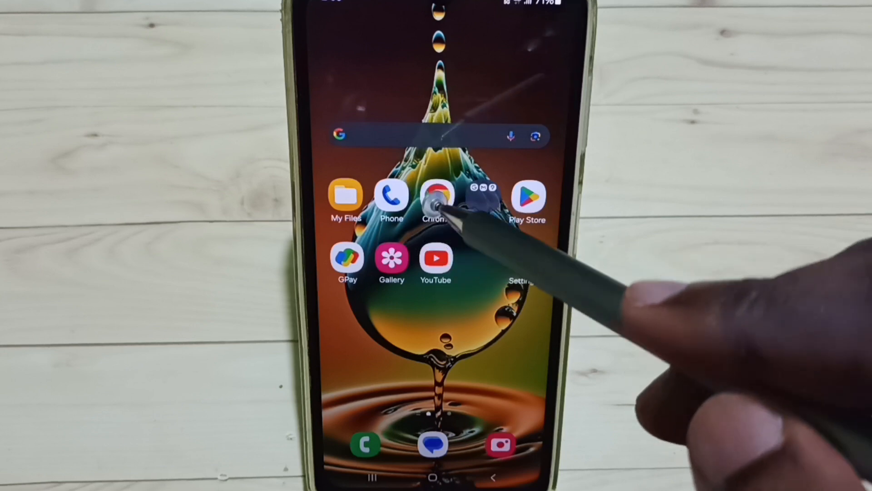
Launch Chrome and reach its Settings through the main menu
{"action": "left_click", "coordinate": [436, 197]}
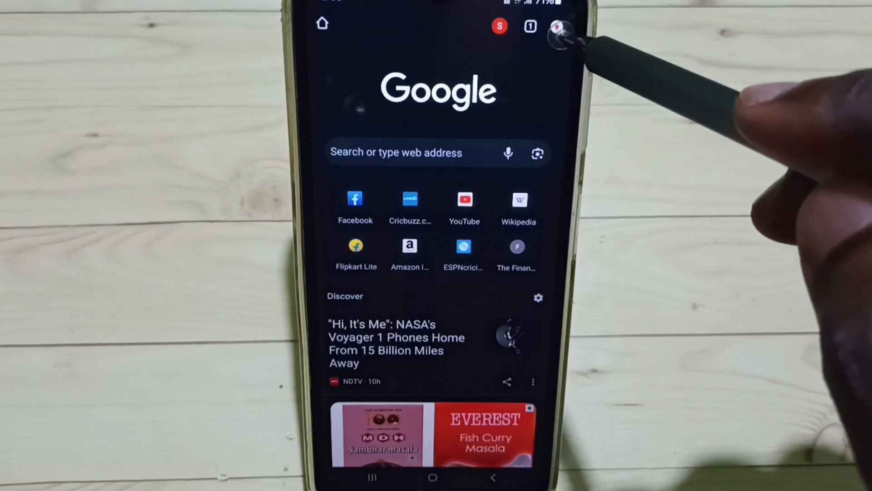
{"action": "left_click", "coordinate": [560, 26]}
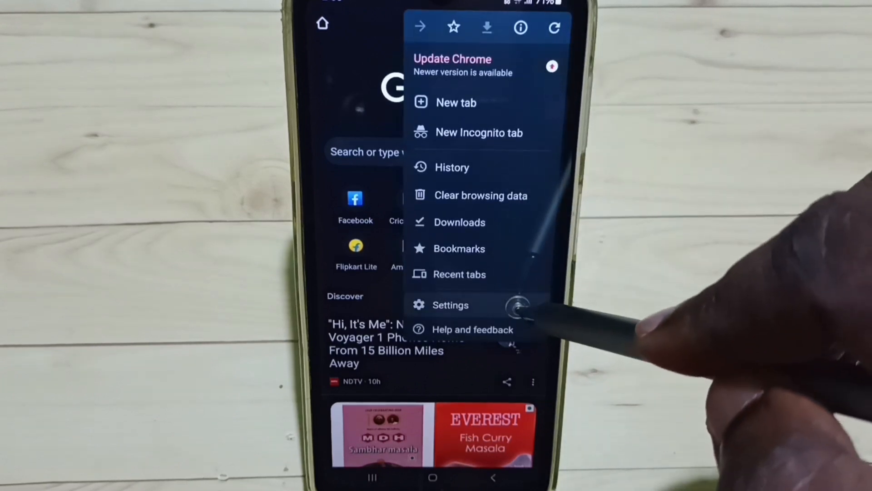
{"action": "left_click", "coordinate": [450, 306]}
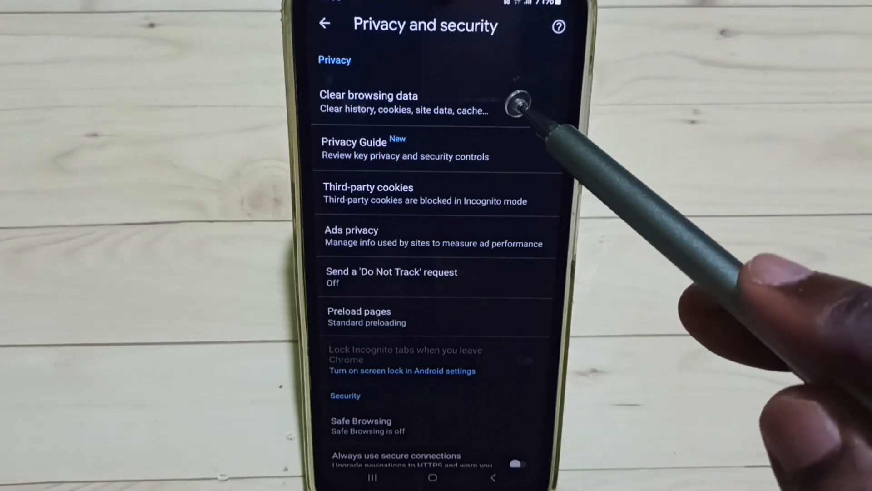
In Clear browsing data, set the time range to All time with every data type checked
{"action": "left_click", "coordinate": [390, 103]}
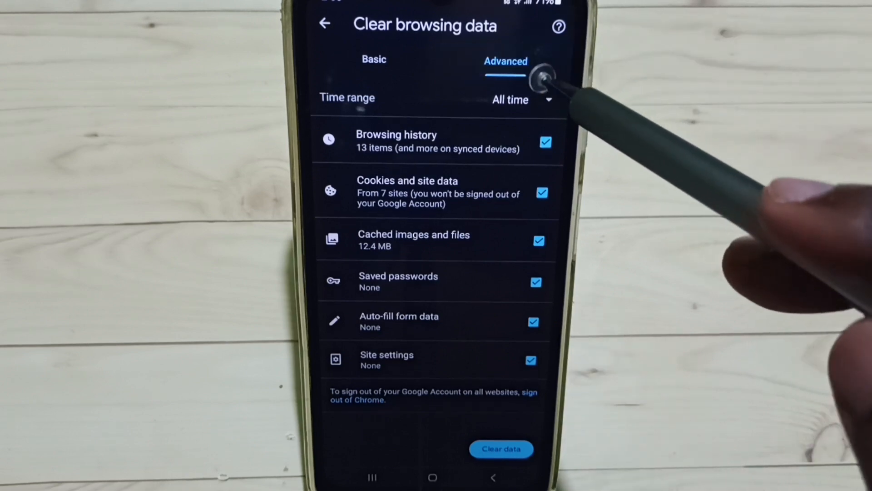
{"action": "left_click", "coordinate": [520, 99]}
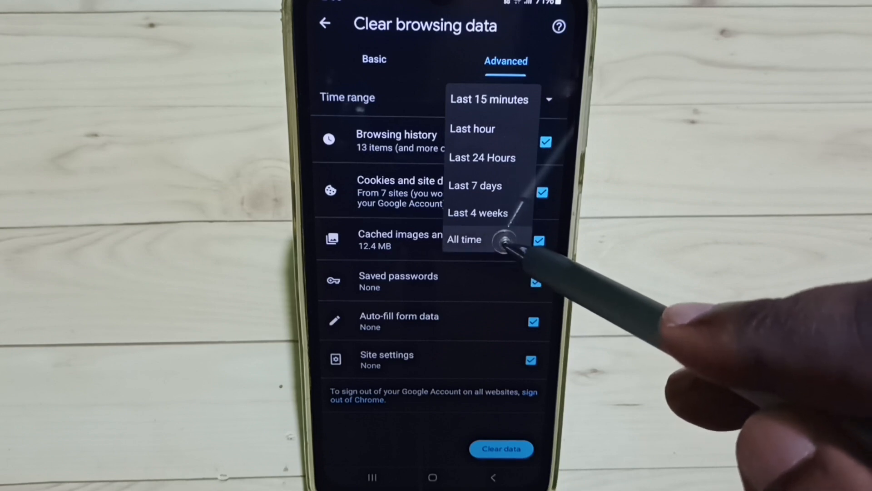
{"action": "left_click", "coordinate": [464, 238]}
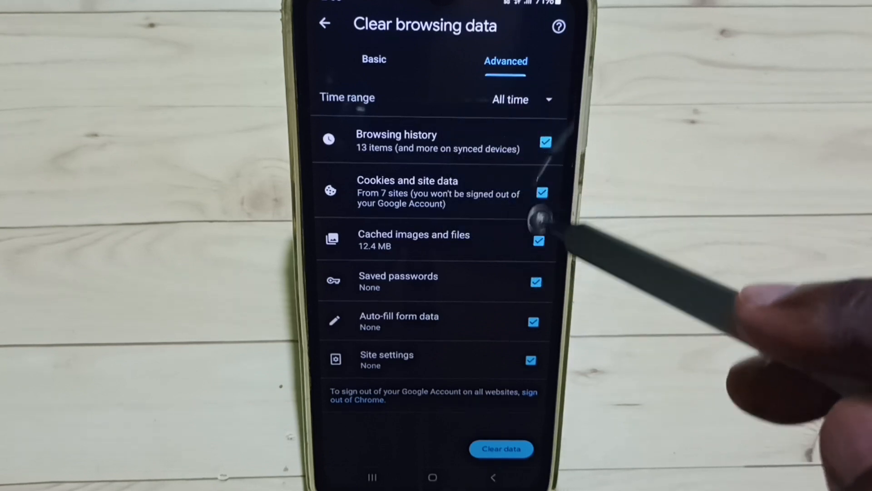
{"action": "mouse_move", "coordinate": [517, 475]}
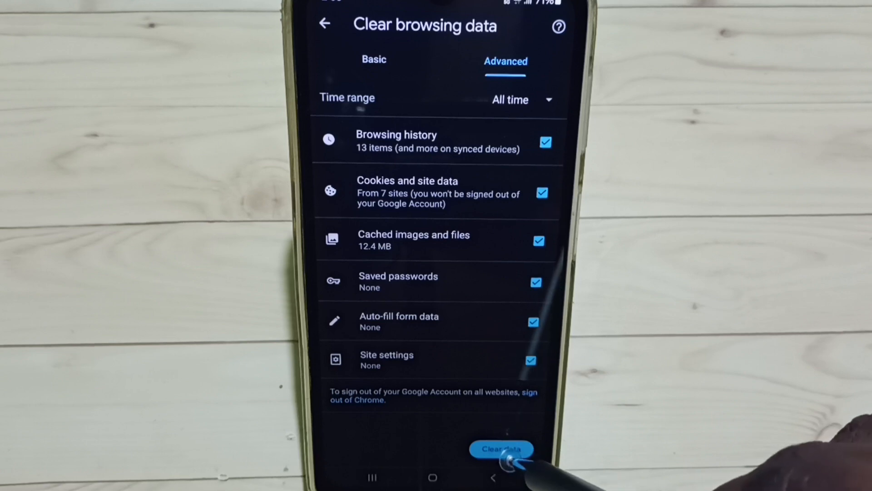
Clear the data and confirm including google.com in the important-sites prompt
{"action": "left_click", "coordinate": [499, 448]}
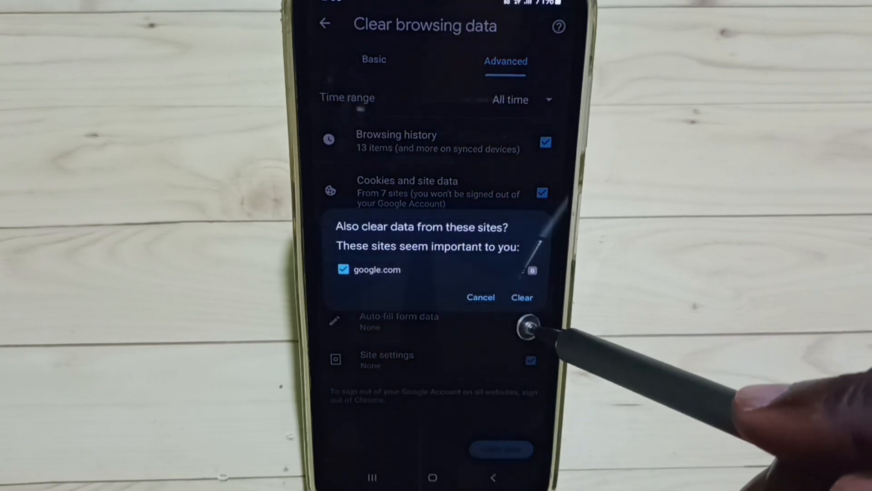
{"action": "left_click", "coordinate": [521, 297]}
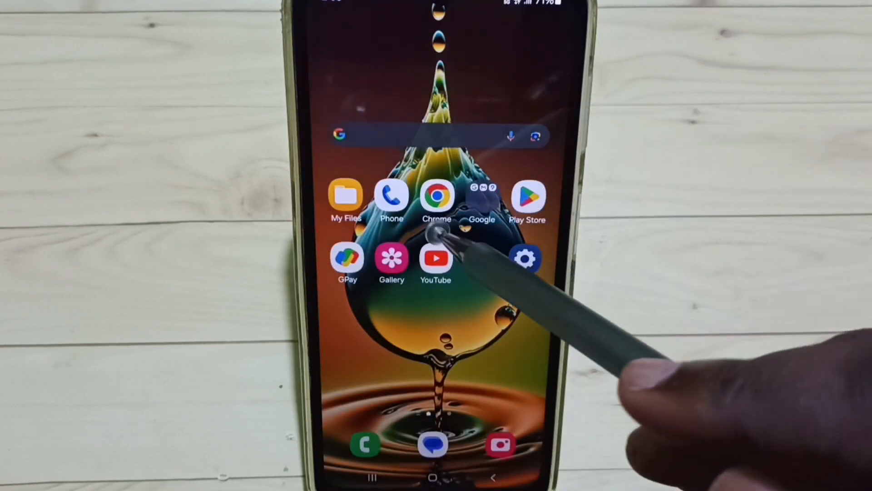
Reopen Chrome and search 'my activity' from the address bar
{"action": "left_click", "coordinate": [437, 197]}
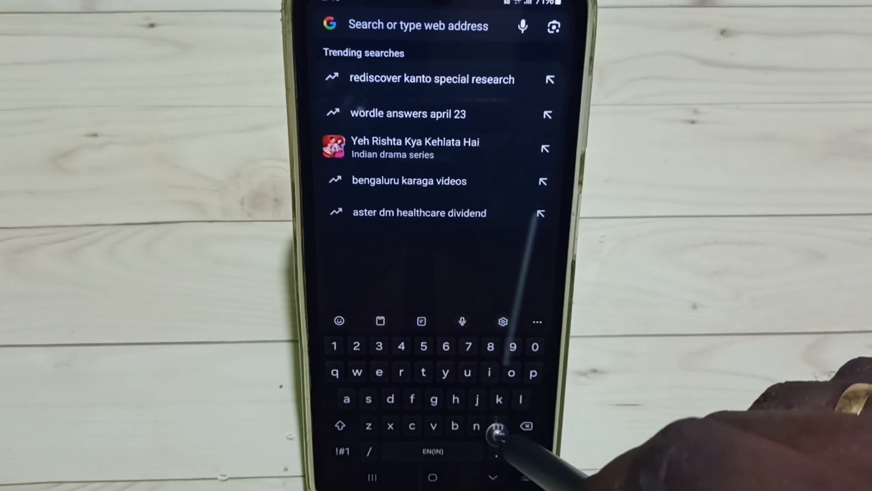
{"action": "type", "text": "my activity"}
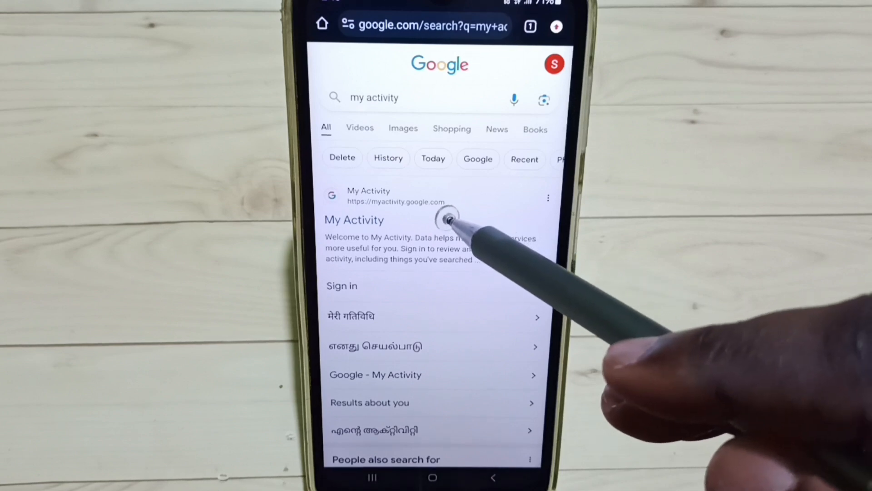
{"action": "mouse_move", "coordinate": [445, 223]}
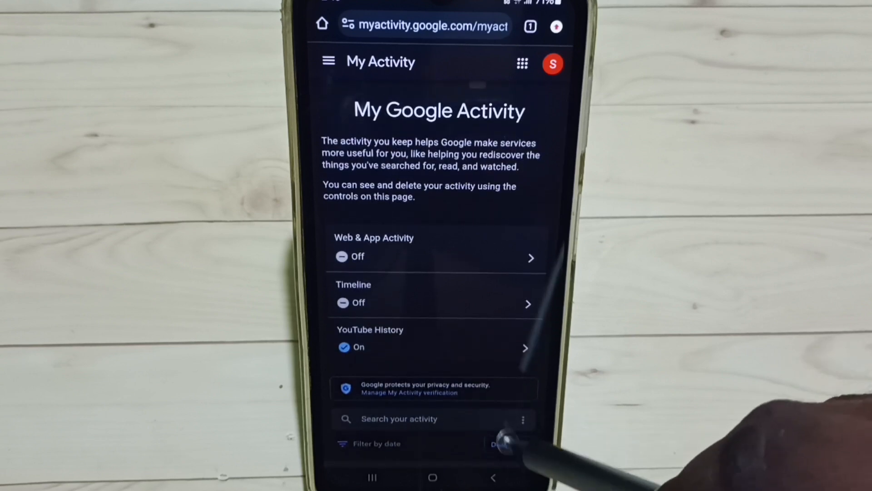
Start deleting the activity history from the Search your activity section
{"action": "left_click", "coordinate": [498, 443]}
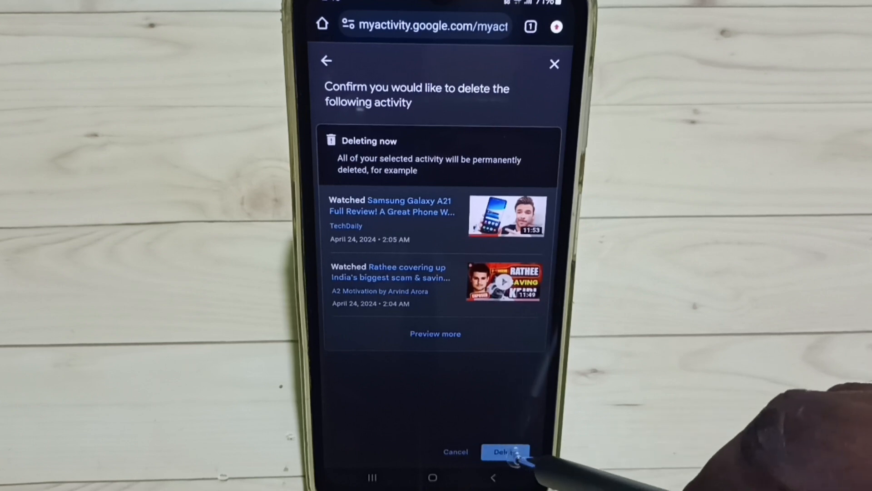
Confirm the permanent deletion and acknowledge the 'Deletion complete' message
{"action": "left_click", "coordinate": [505, 452]}
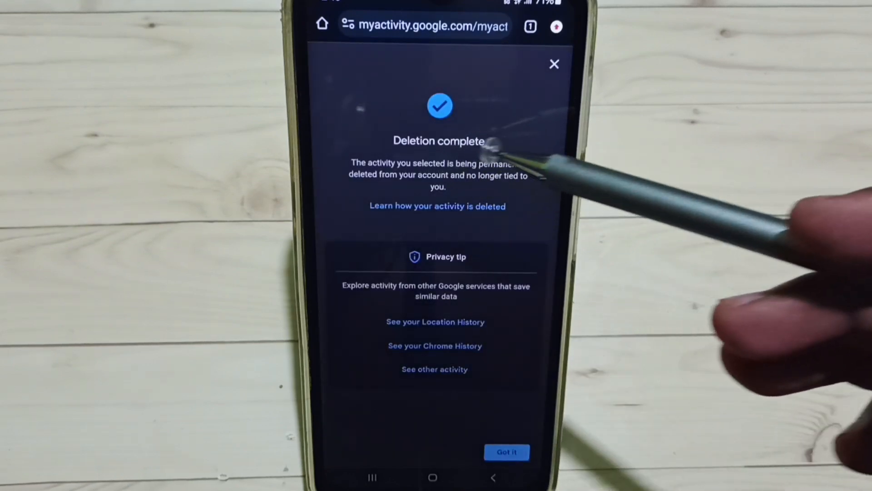
{"action": "mouse_move", "coordinate": [523, 356]}
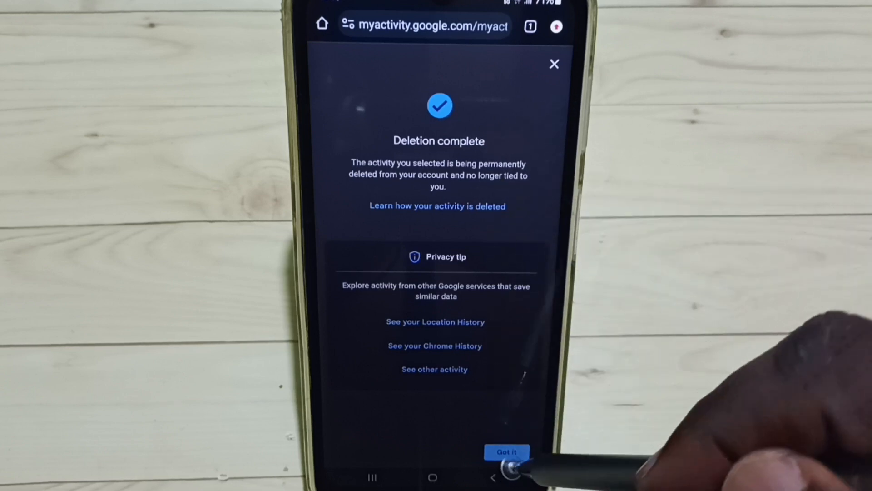
{"action": "left_click", "coordinate": [506, 451]}
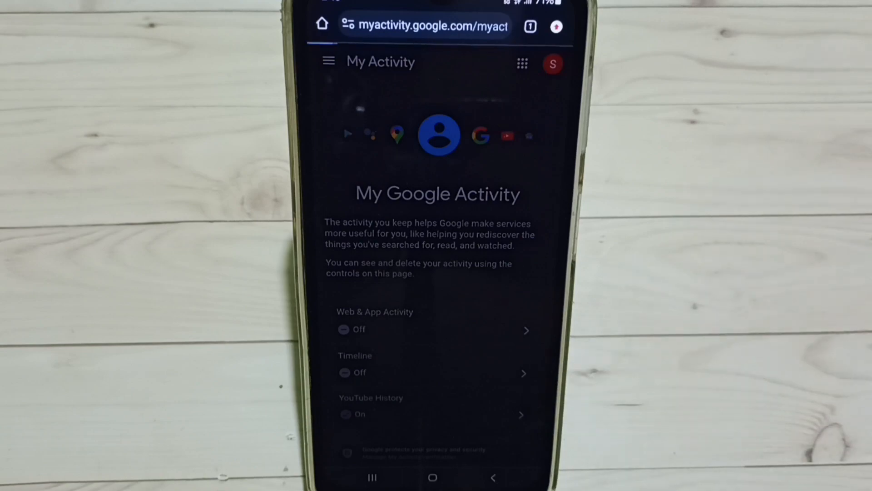